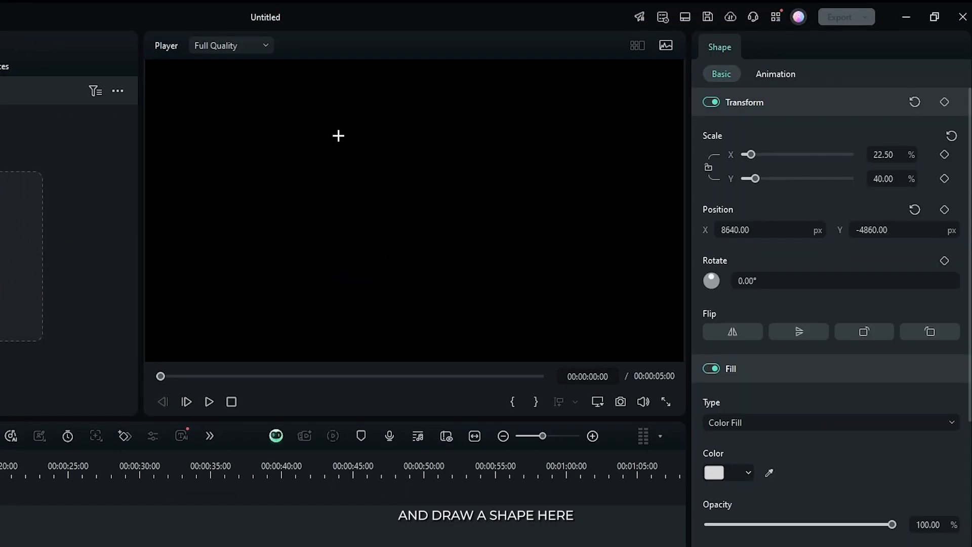
- Draw a white triangle on the frame and wrap it in Compound Clip 1
drag(339, 136, 392, 187)
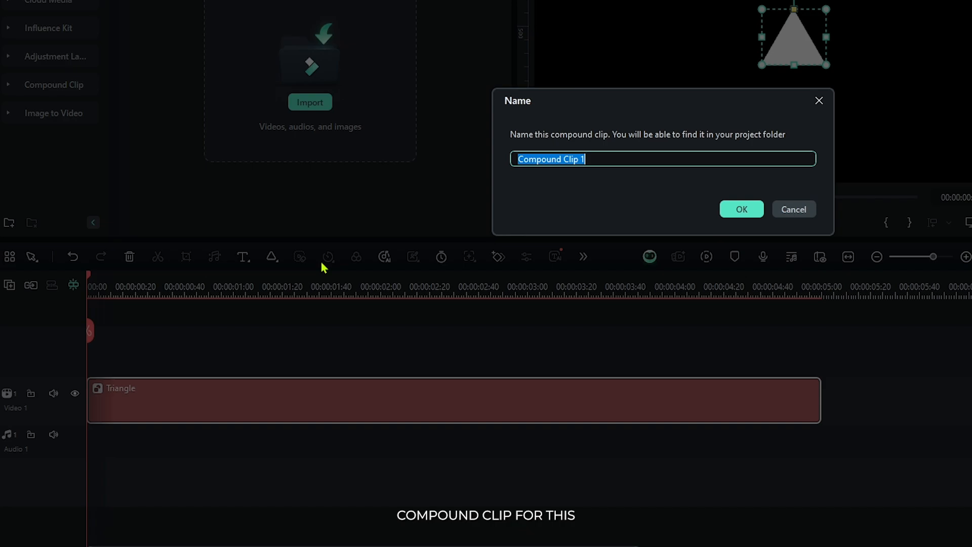
click(741, 209)
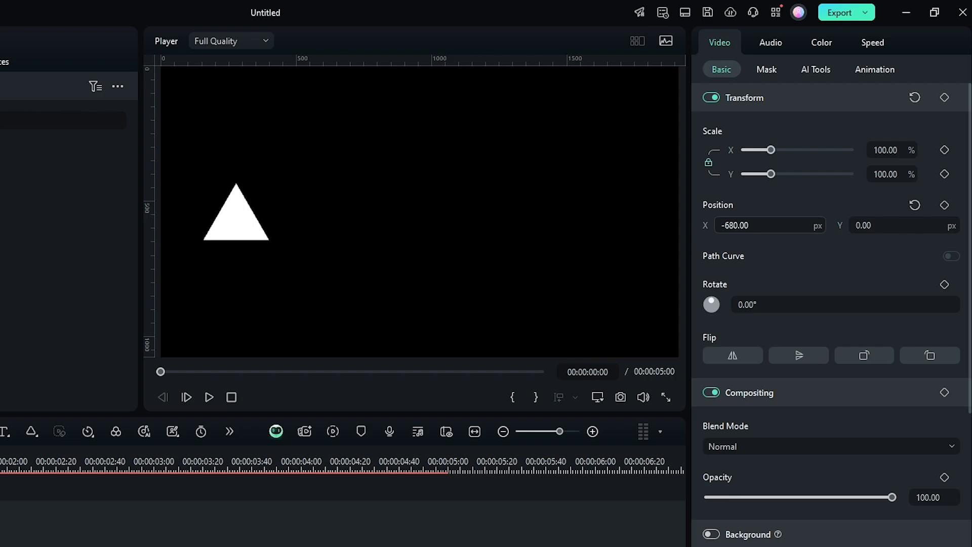
- Animate the triangle from X -680 to X 649 with a 360° rotation ending at 00:00:02:17, then preview
click(945, 205)
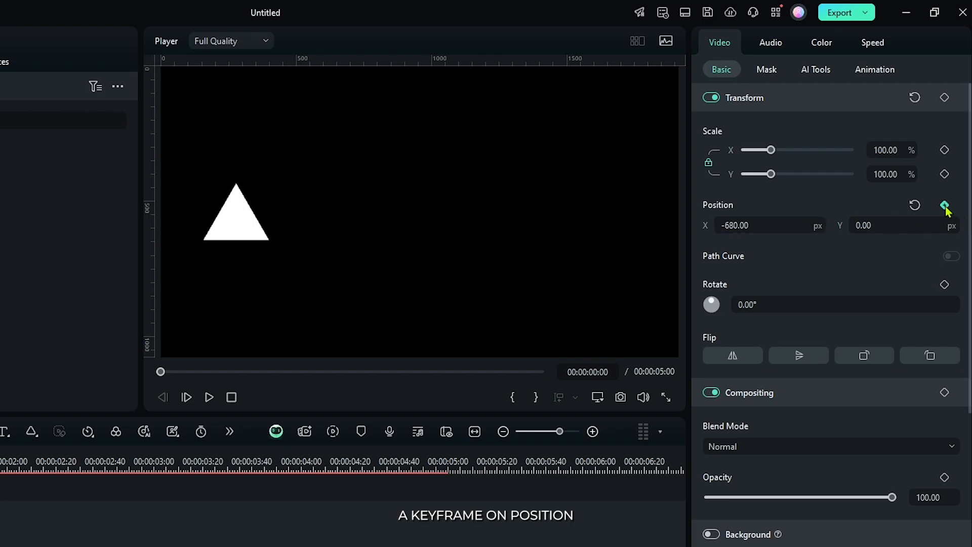
click(945, 204)
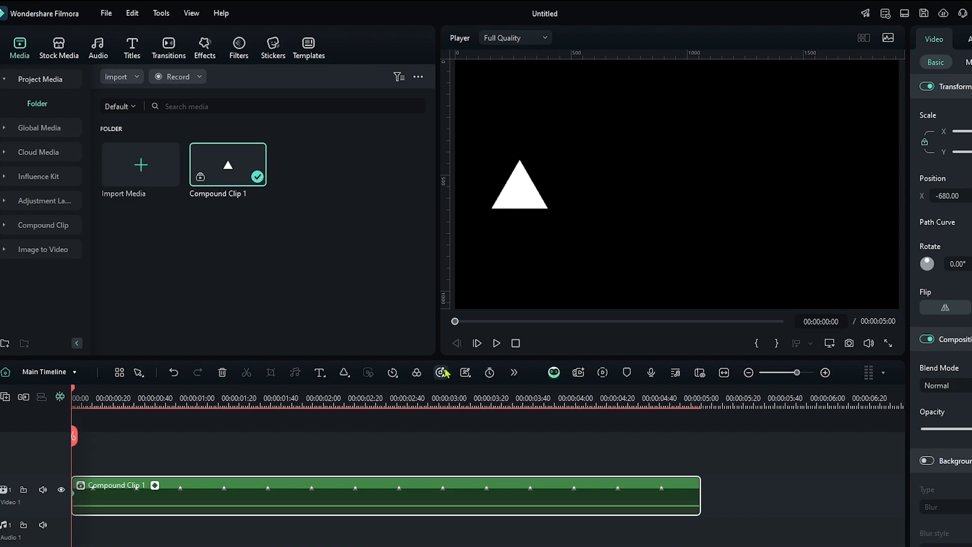
click(360, 398)
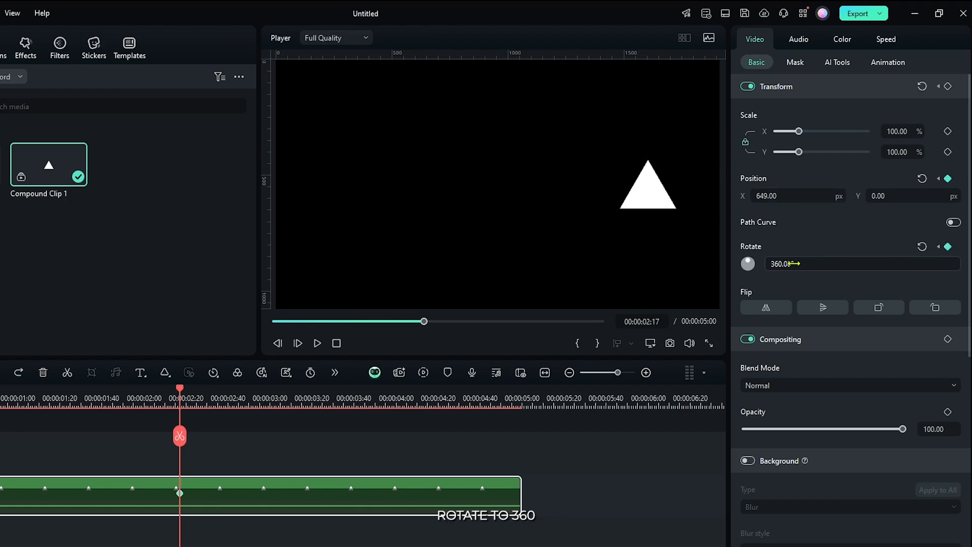
click(862, 263)
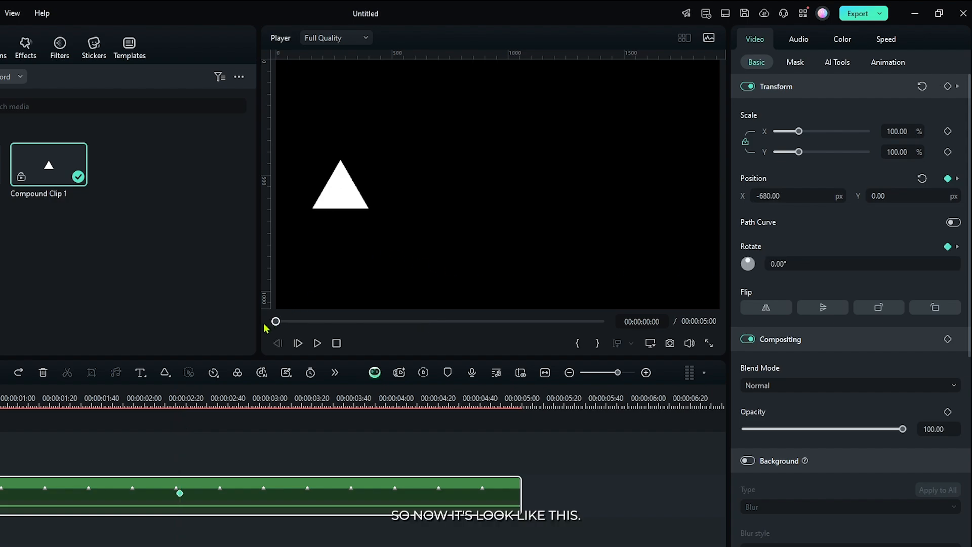
click(316, 343)
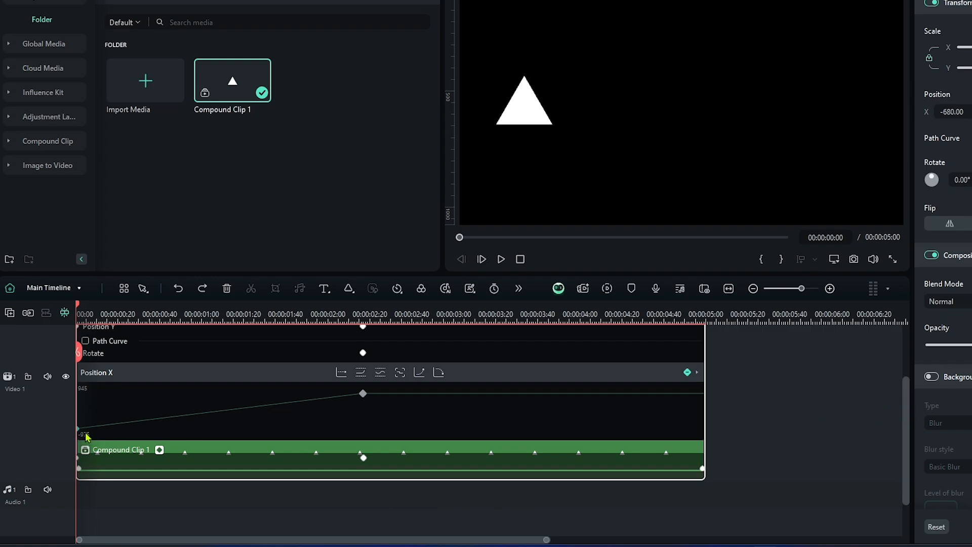
- Give the Position X keyframes Ease out at the start and Ease in at the end
right_click(81, 435)
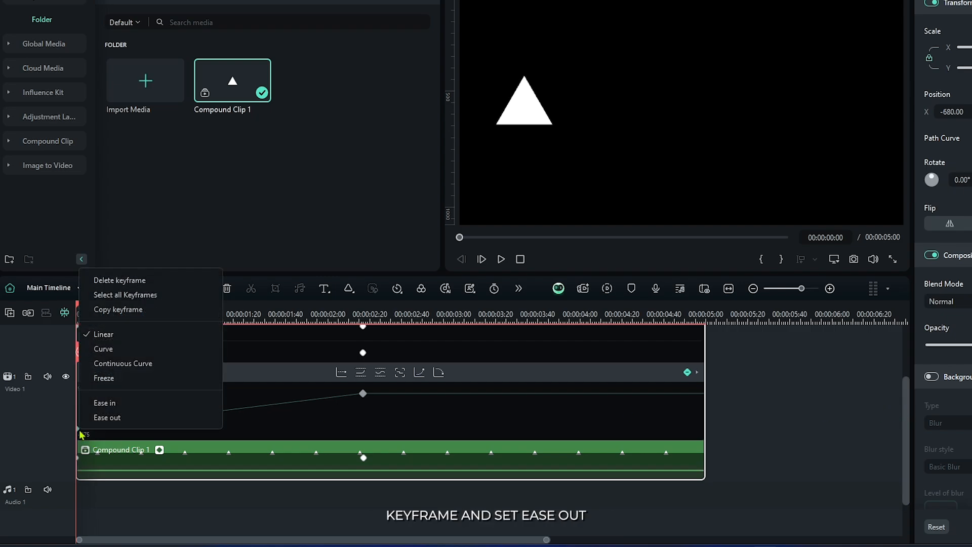
click(107, 417)
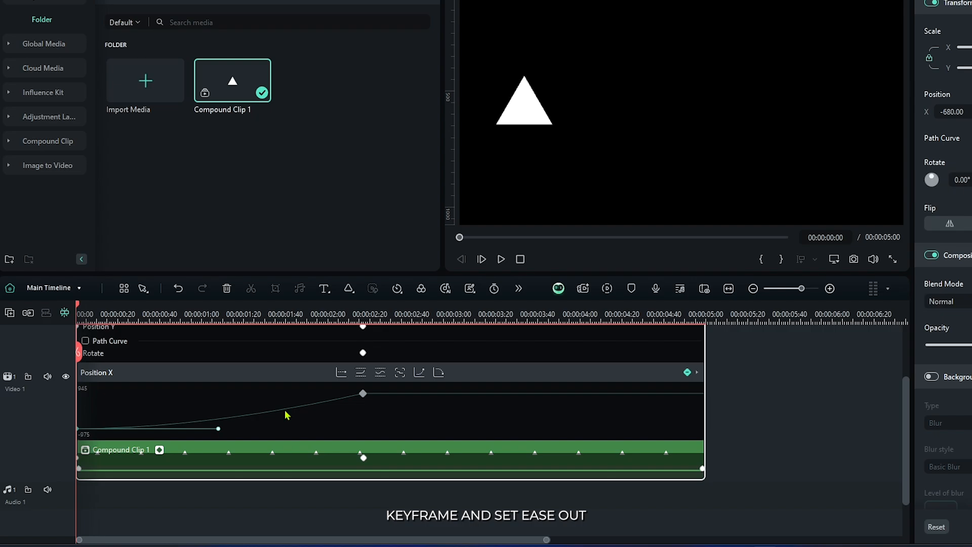
right_click(362, 394)
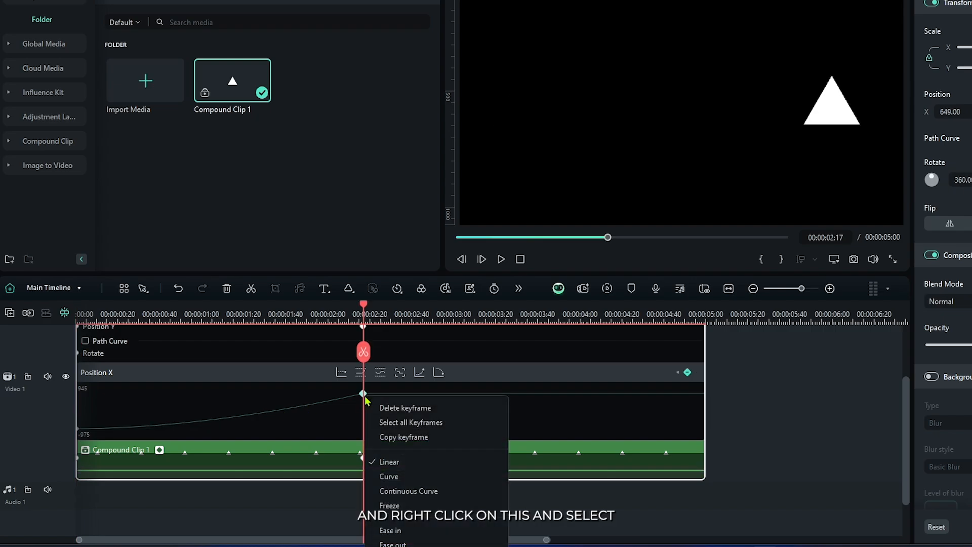
click(390, 530)
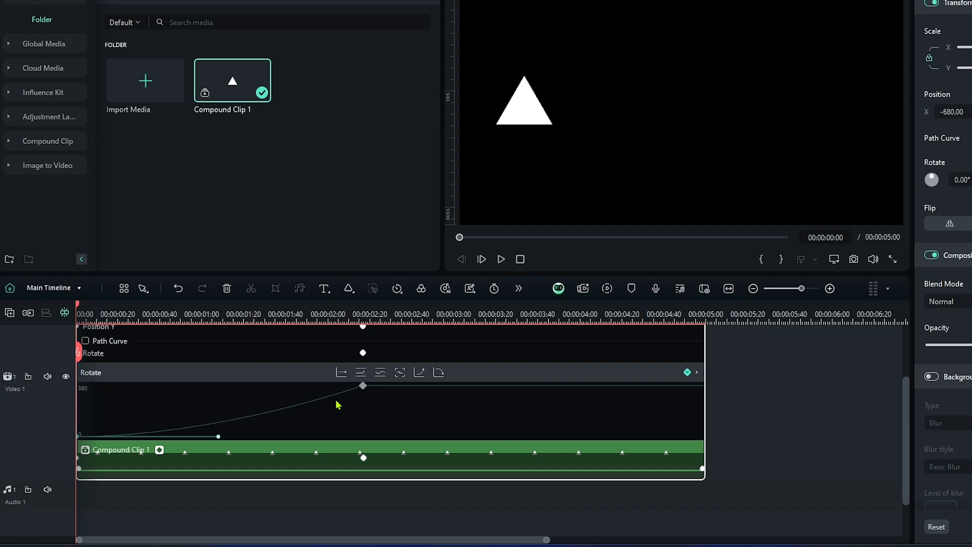
- Give the last Rotate keyframe Ease in and preview the eased slide and spin
right_click(362, 386)
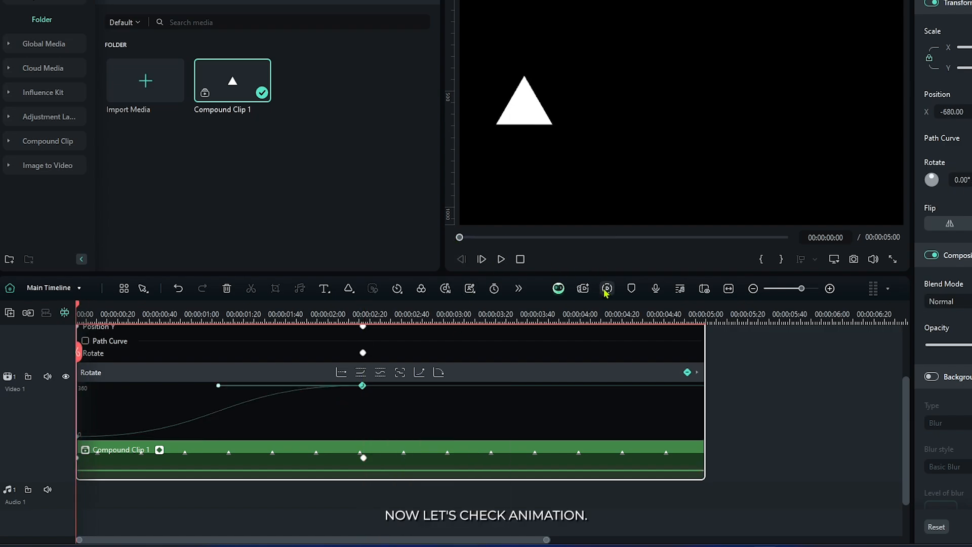
click(501, 260)
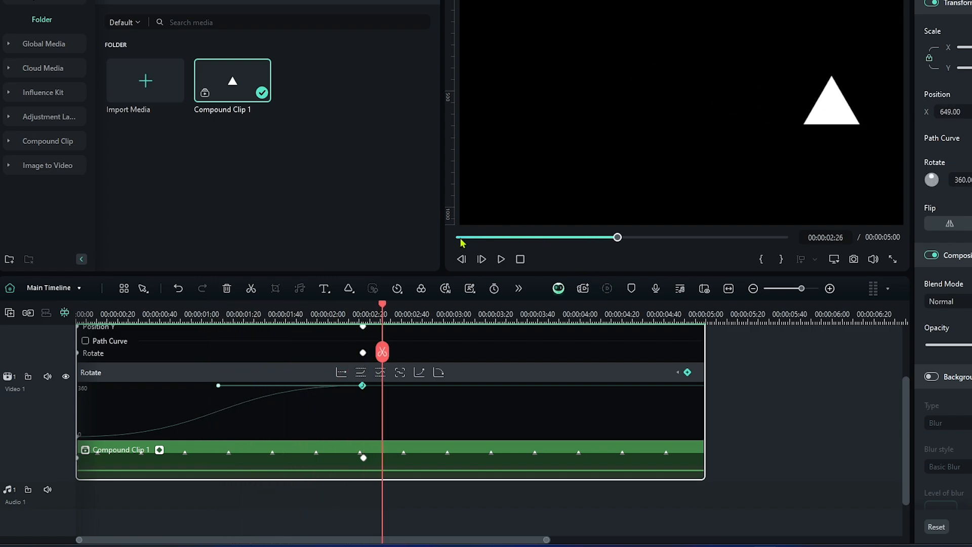
click(500, 260)
text(dir)
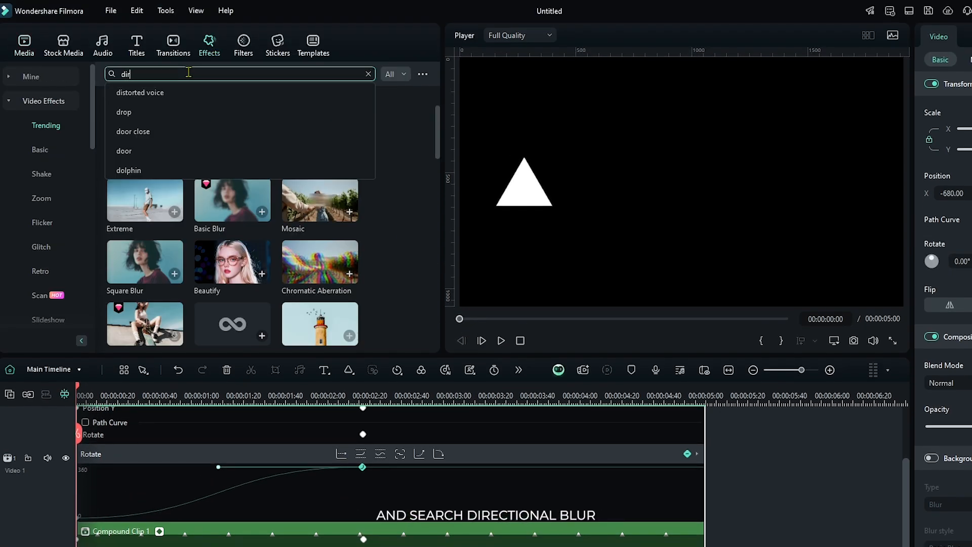
- Apply Direction Blur at 189° with Blur Length keyframed 0, 20, 0 across the movement
text(ection)
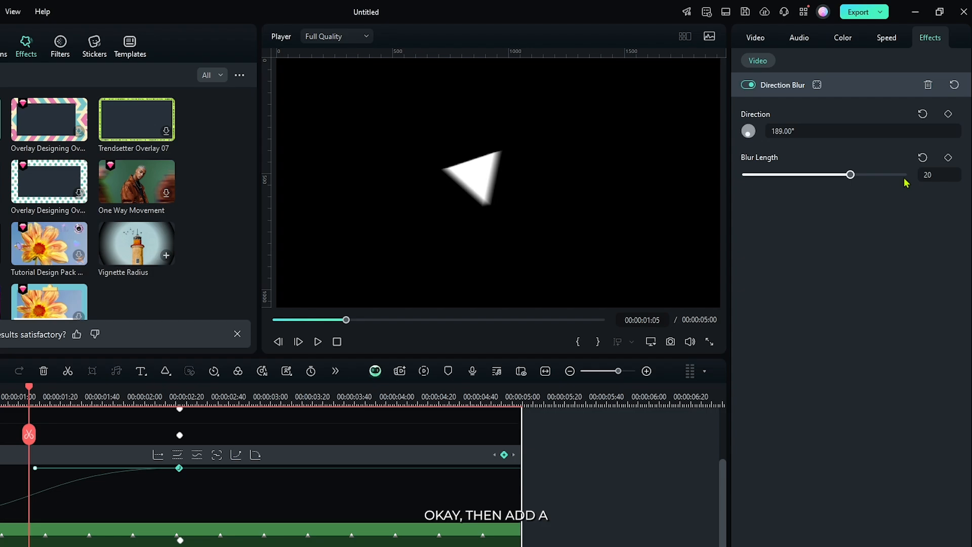
click(948, 157)
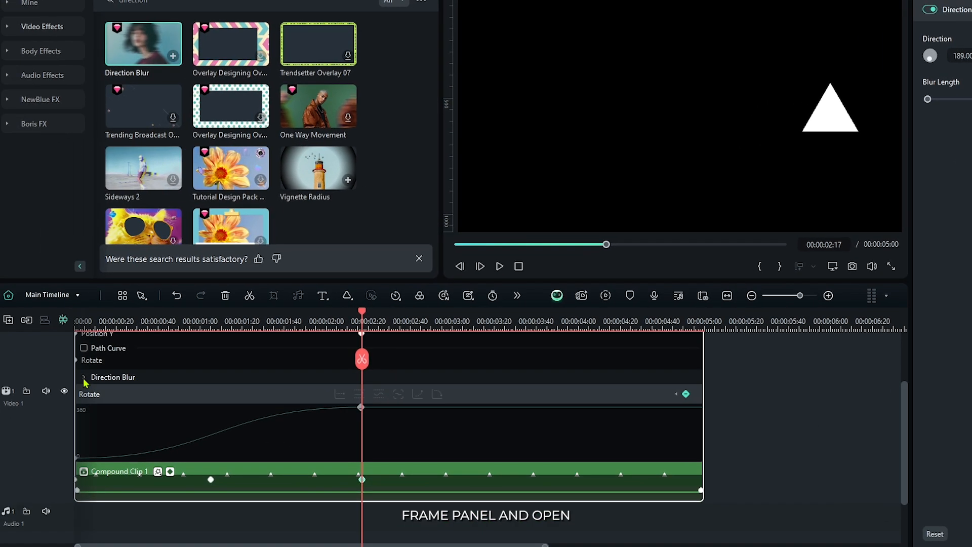
- Ease the Blur Length keyframes so the blur ramps to 20 and fades smoothly, then preview
click(84, 377)
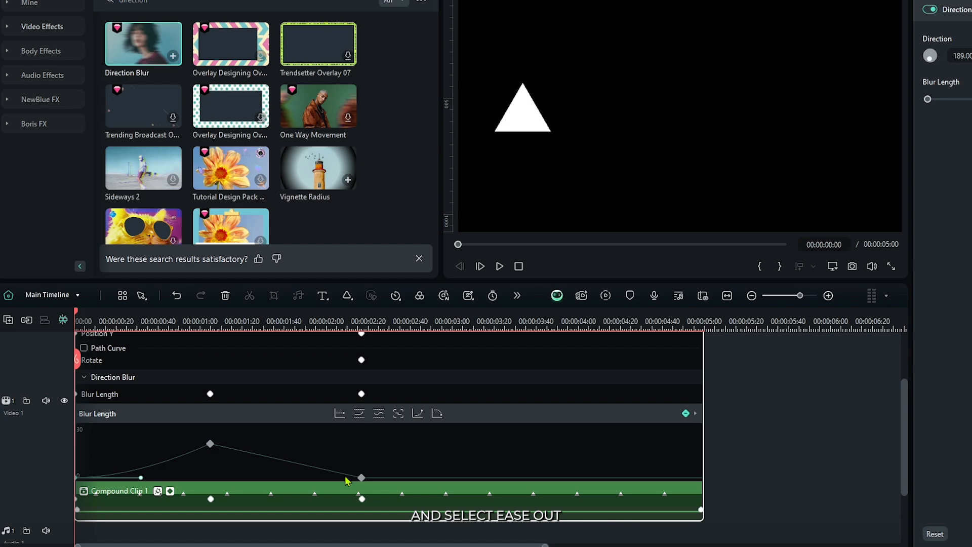
right_click(361, 478)
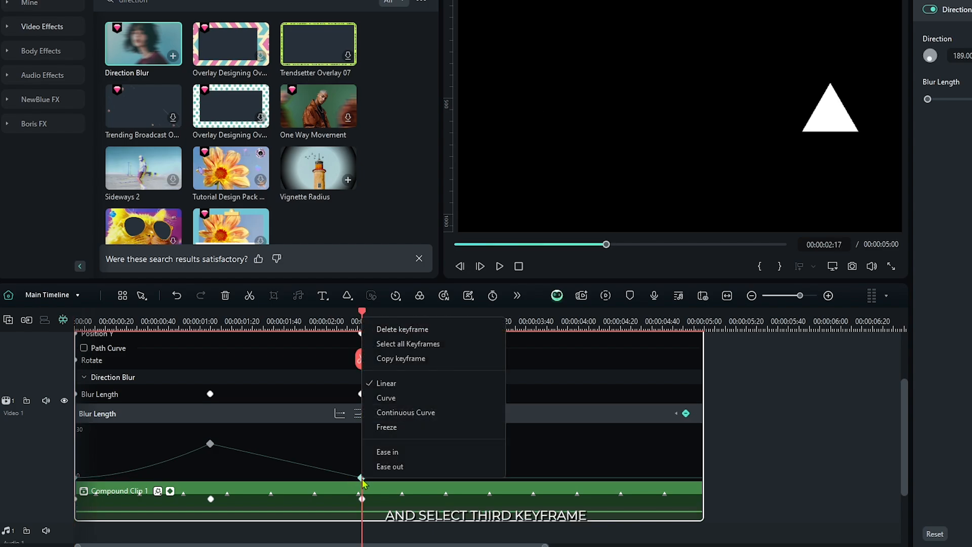
mouse_move(390, 467)
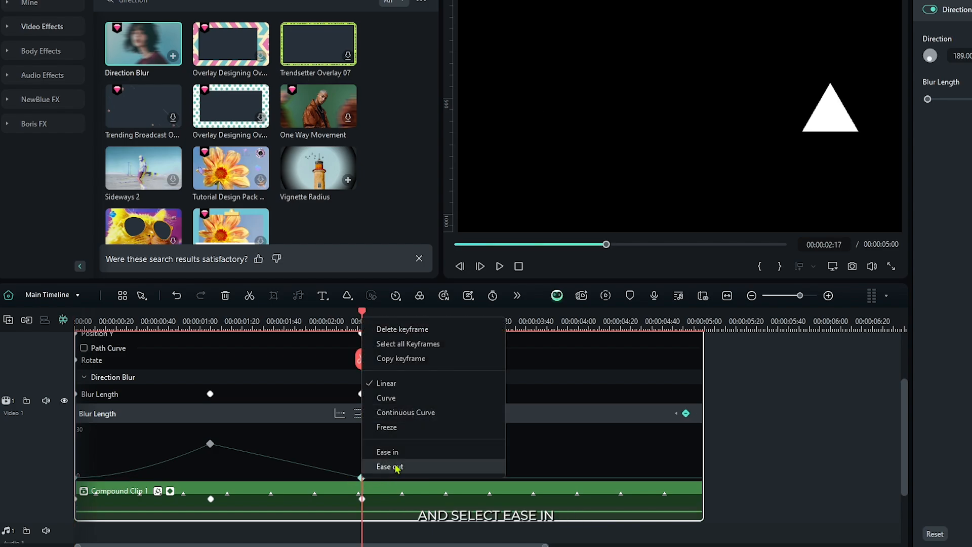
click(388, 466)
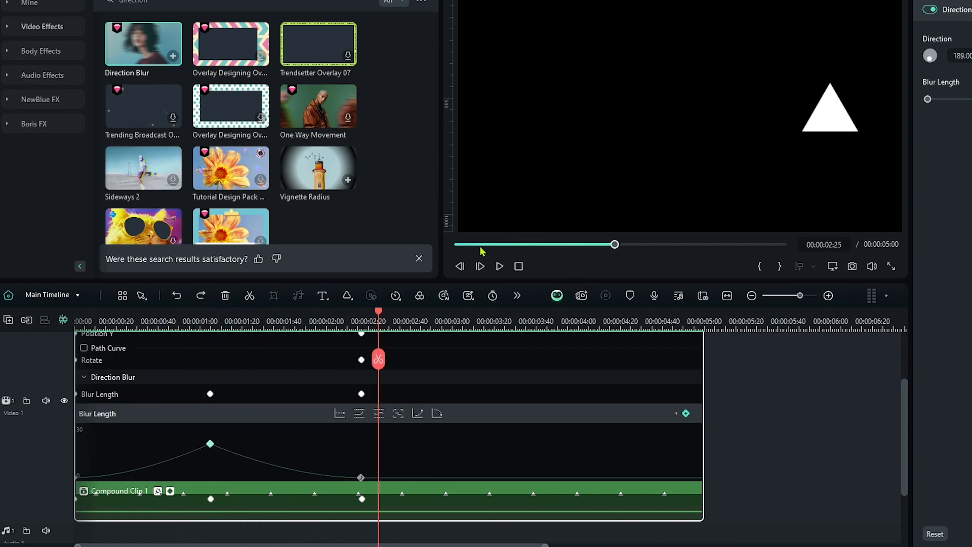
click(499, 266)
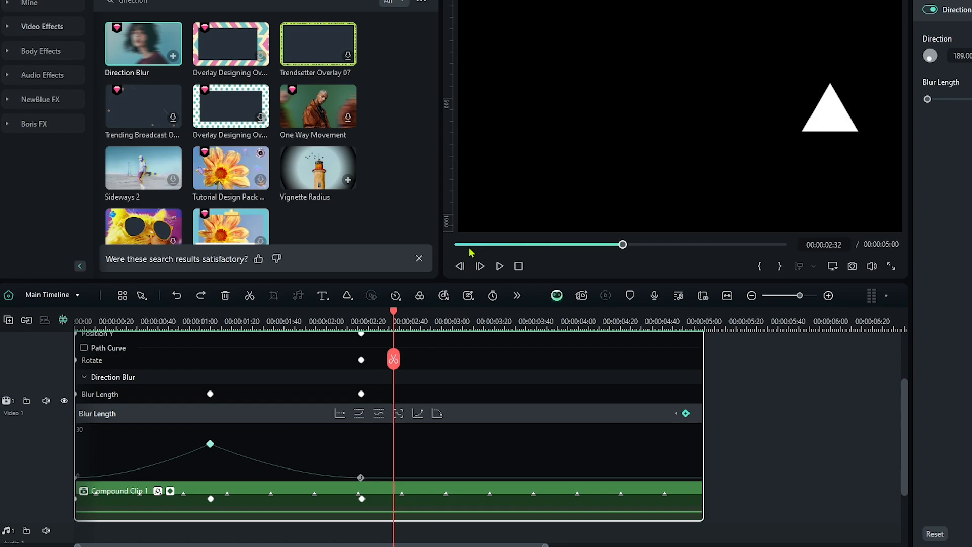
click(500, 266)
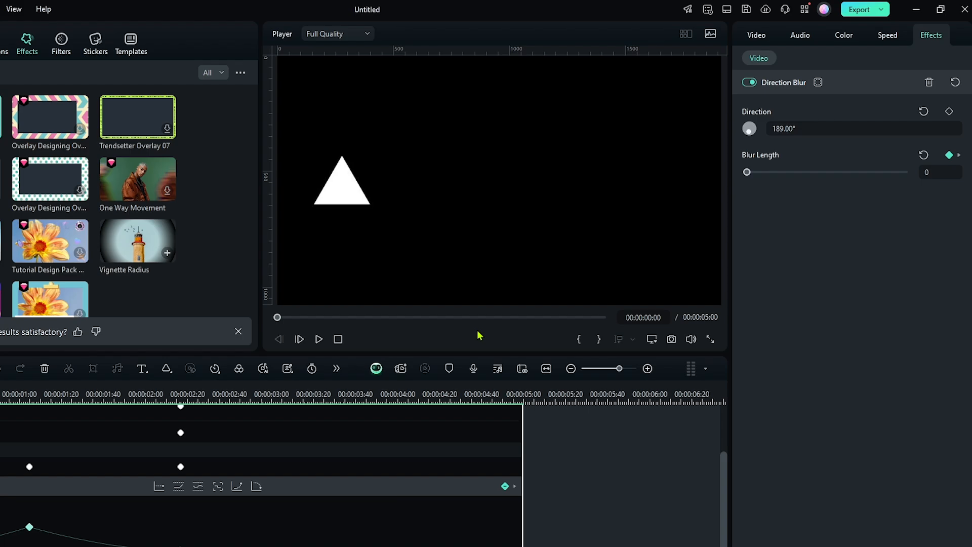
click(318, 339)
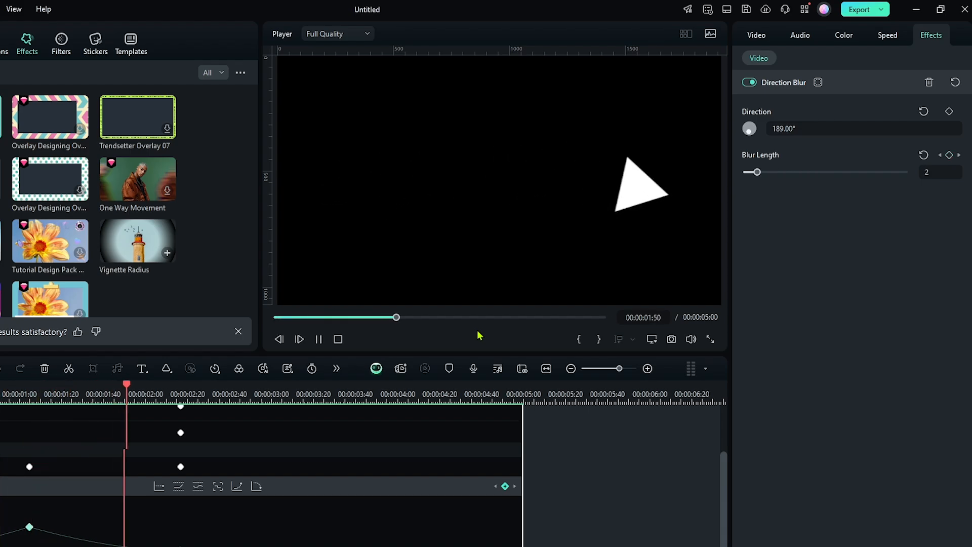